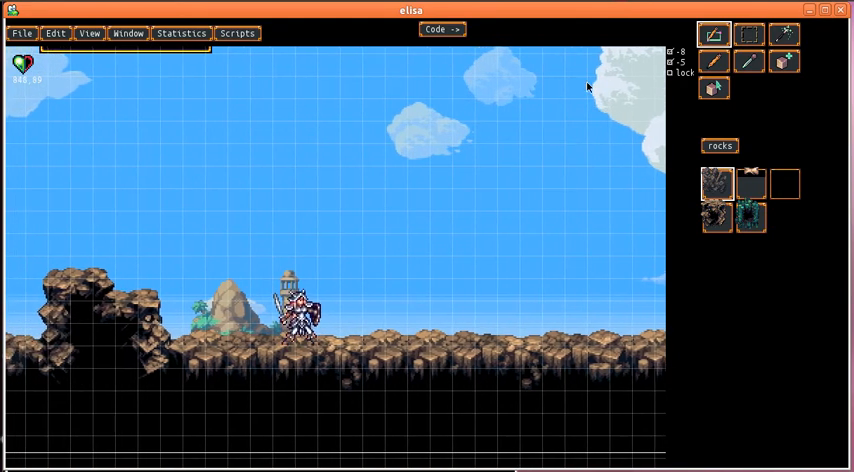
Step: Open Elisa's code and scroll to the animations to add a four-frame jump entry
left_click(441, 28)
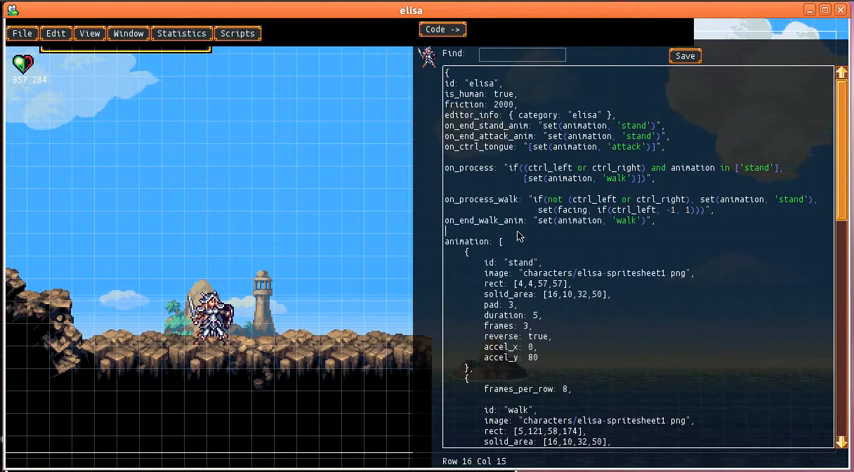
scroll("down", 3)
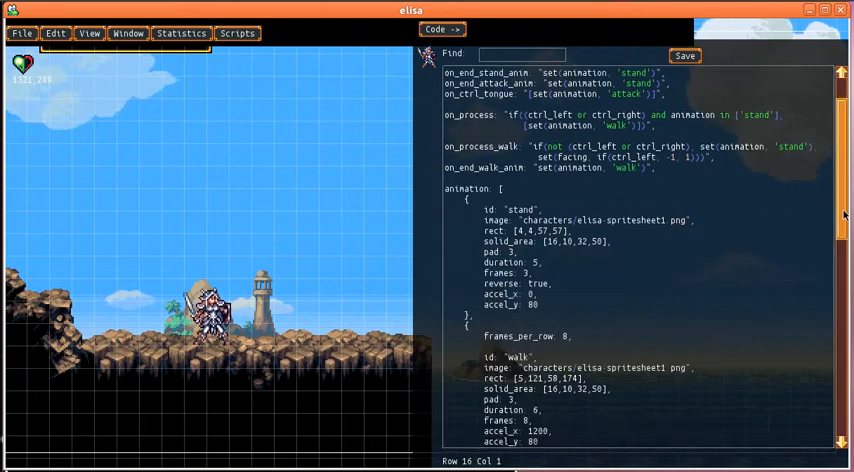
scroll("down", 3)
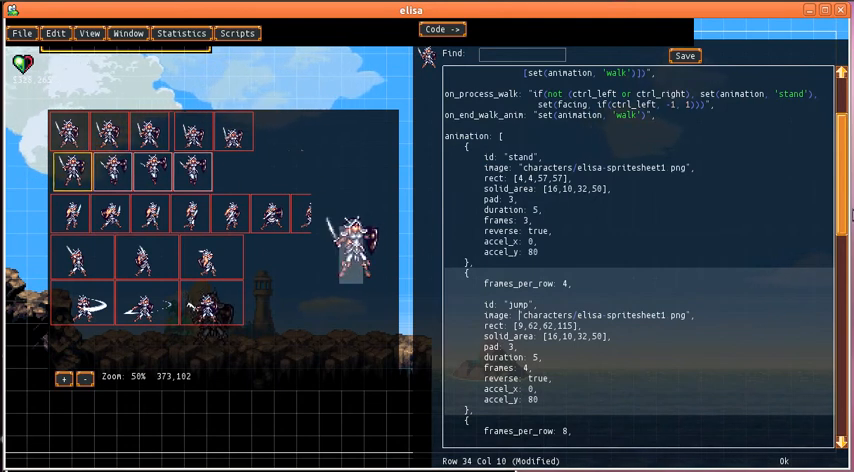
scroll("down", 3)
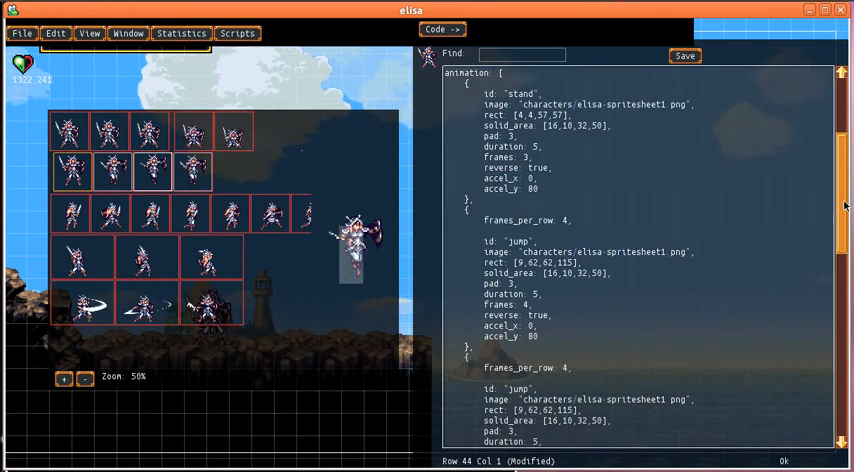
scroll("down", 3)
type("fa")
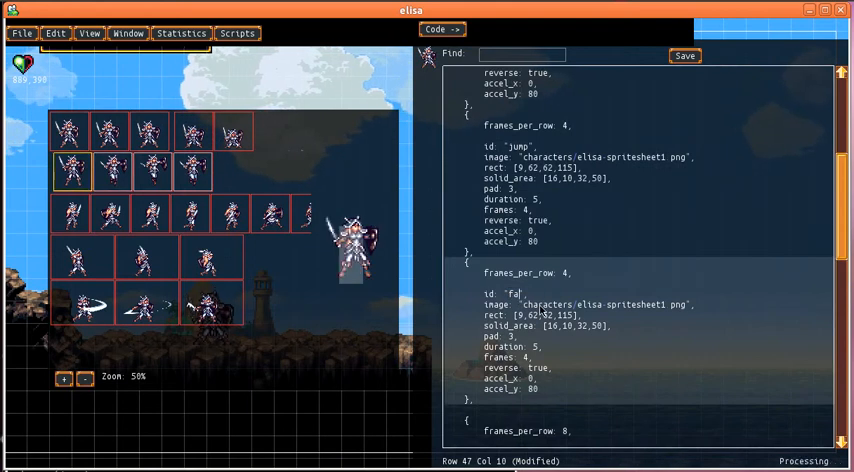
type("l")
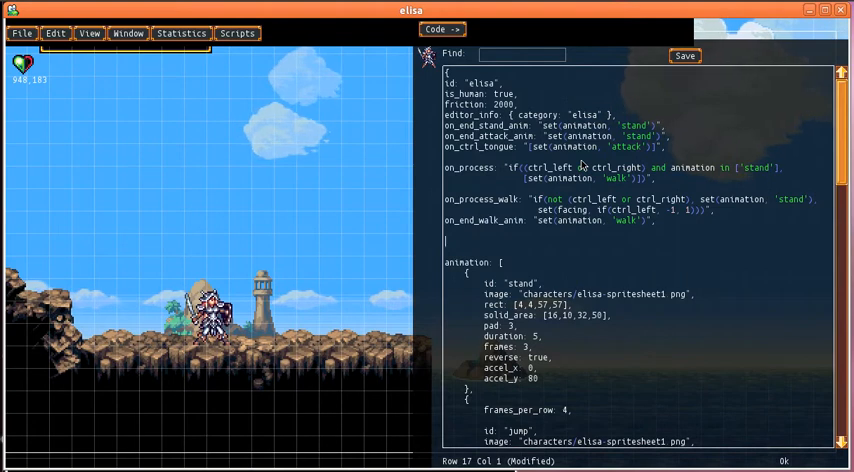
Step: Type an on_ctrl_jump handler that prints a debug message
type("on")
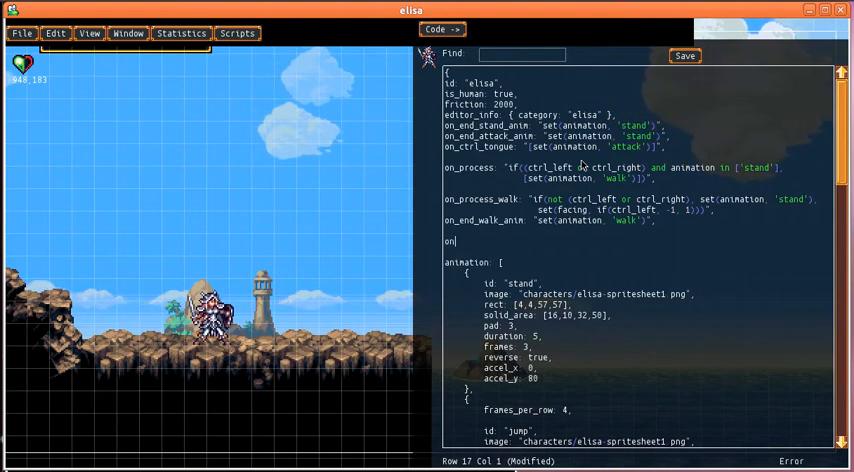
type("on_ctrl_jump: \"\",")
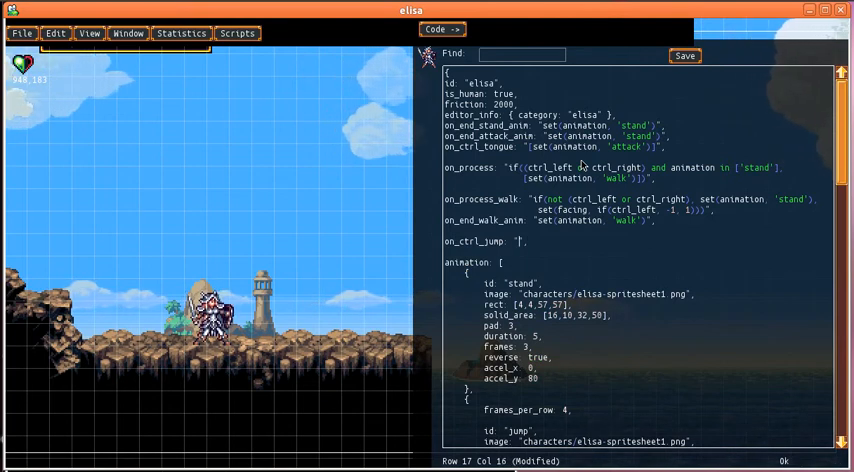
type("debug")
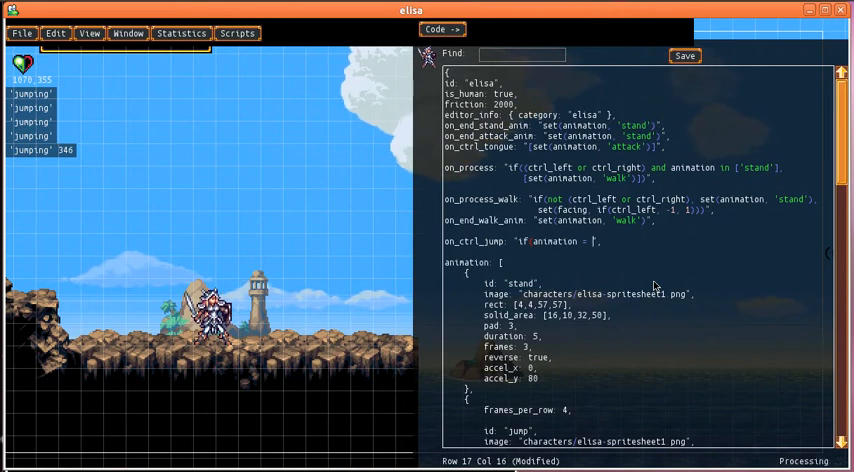
Step: Set 'jump' only from 'stand' in on_ctrl_jump; make fall one frame [180,62,233,115]
type("'stand'],")
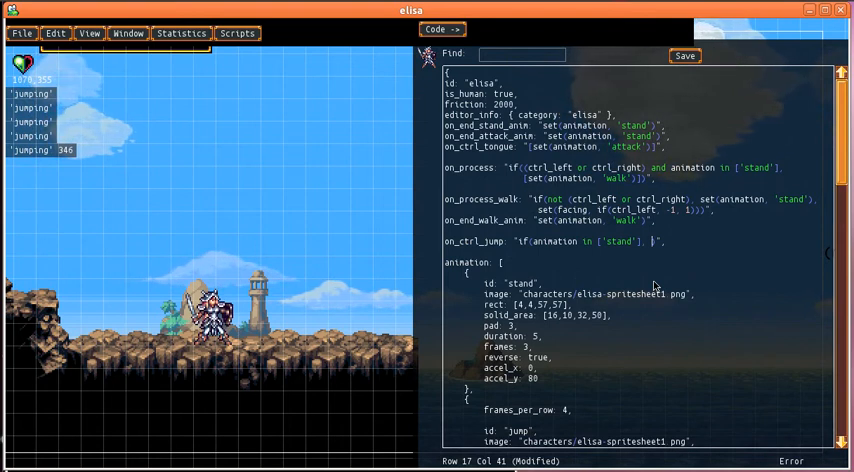
type("set(a")
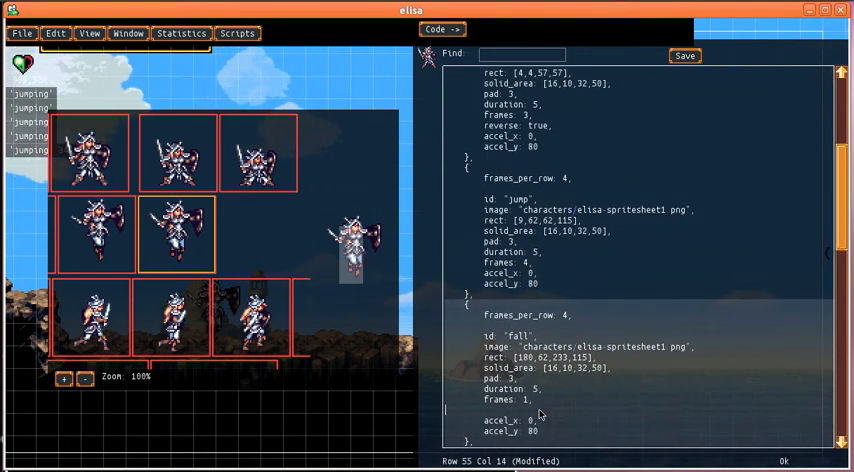
Step: Add an on_collide_feet handler that sets the animation to 'stand'
left_click(85, 378)
type("velocity_y: ")
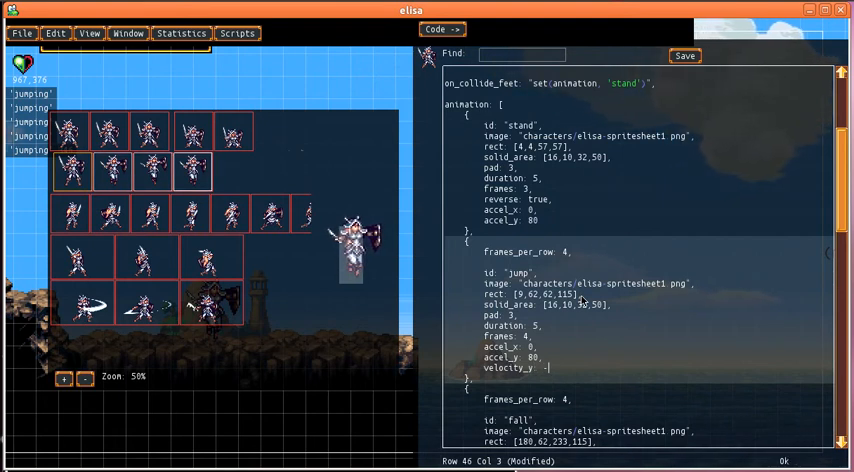
Step: Set jump velocity_y to -2000 and type set(animation, ...) in the debug console
type("-2000")
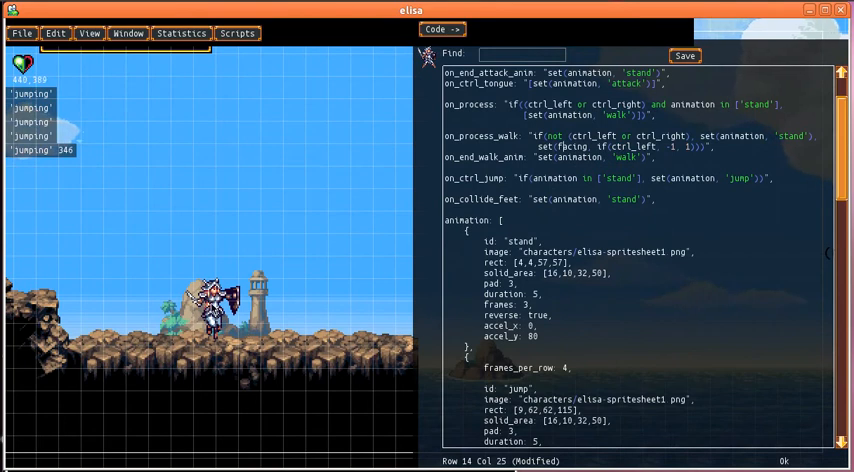
mouse_move(278, 287)
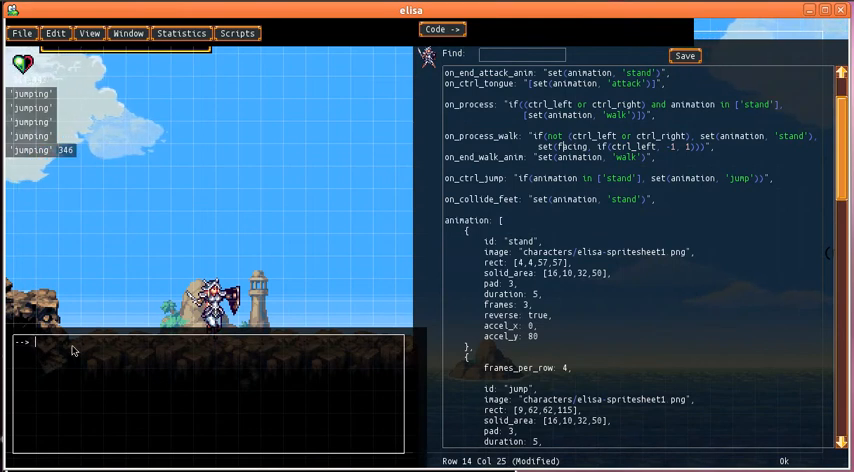
type("set")
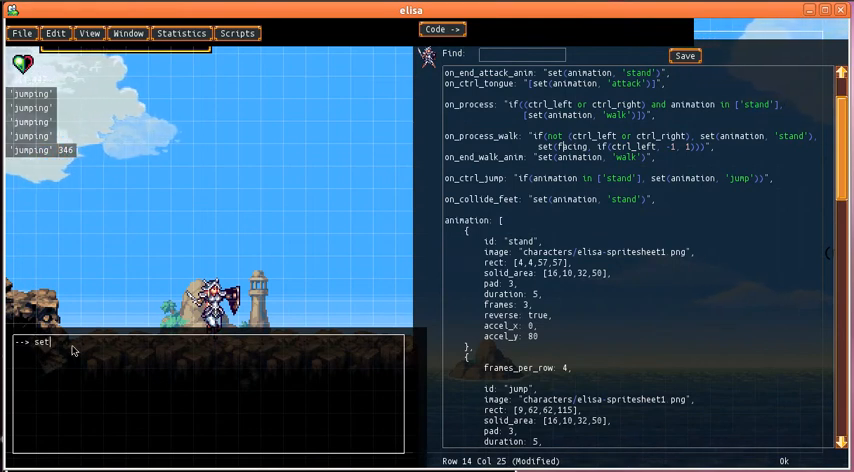
type("(animation,")
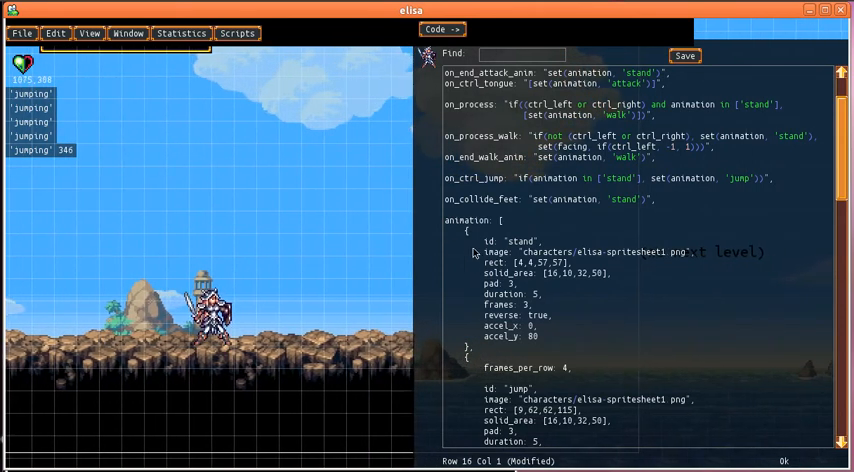
Step: Let the jump handler trigger while walking too, and begin an on_end_jump_anim handler
scroll("down", 3)
type(", 'walk'")
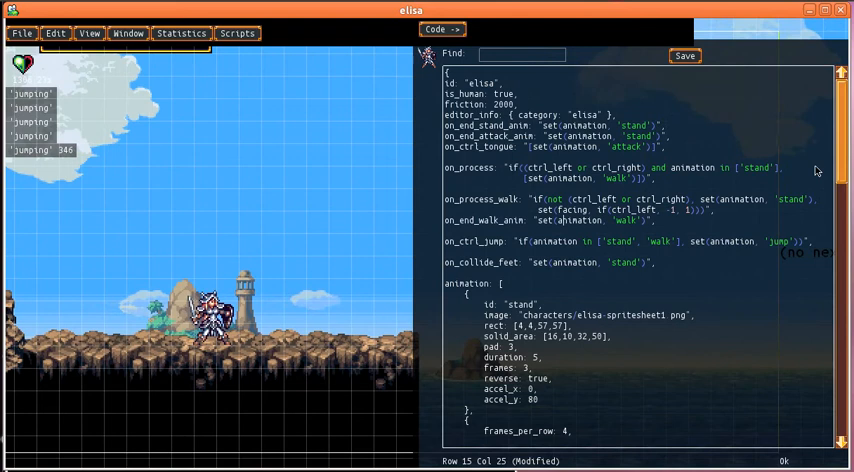
scroll("down", 3)
type("on_end_jump_anim: '")
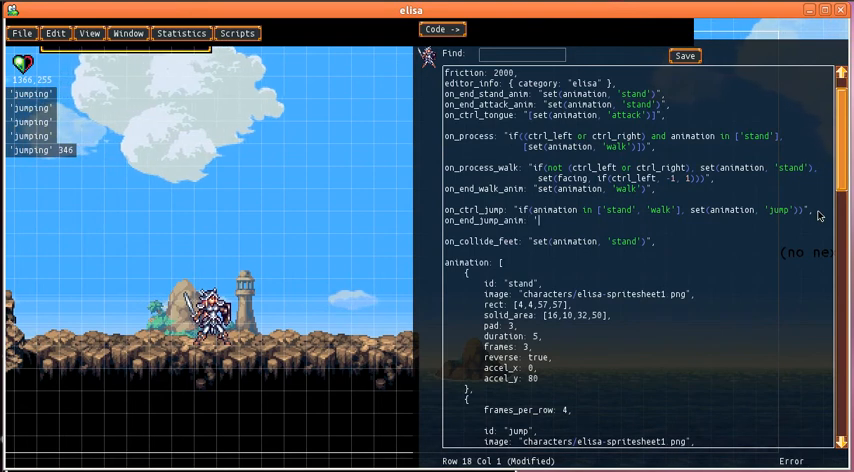
Step: Write set(animation, 'fall') in on_end_jump_anim and confirm 'fall' in debug output
type("set(animation, 'fa")
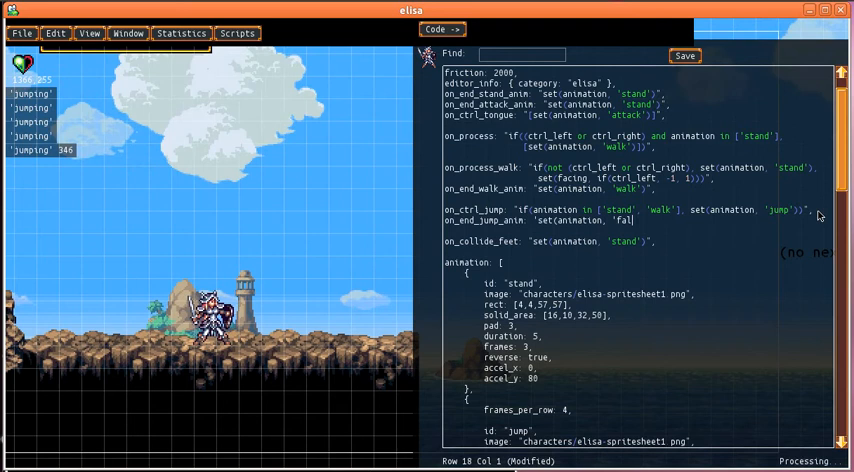
type("l')\",")
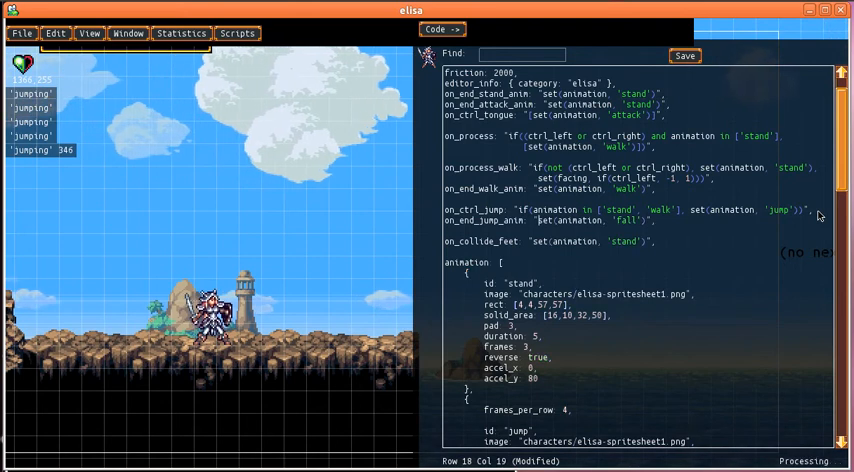
type("debug.")
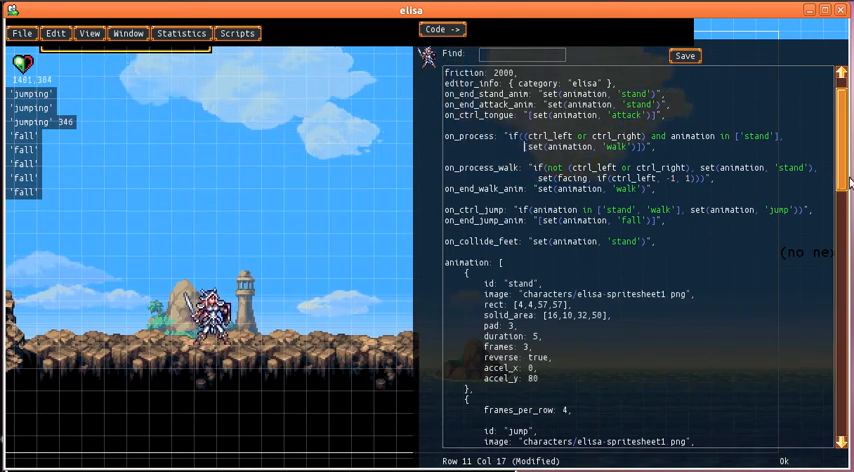
Step: Review the jump and fall animations, then begin on_process_jump with if(ctrl_jump, ...)
scroll("down", 3)
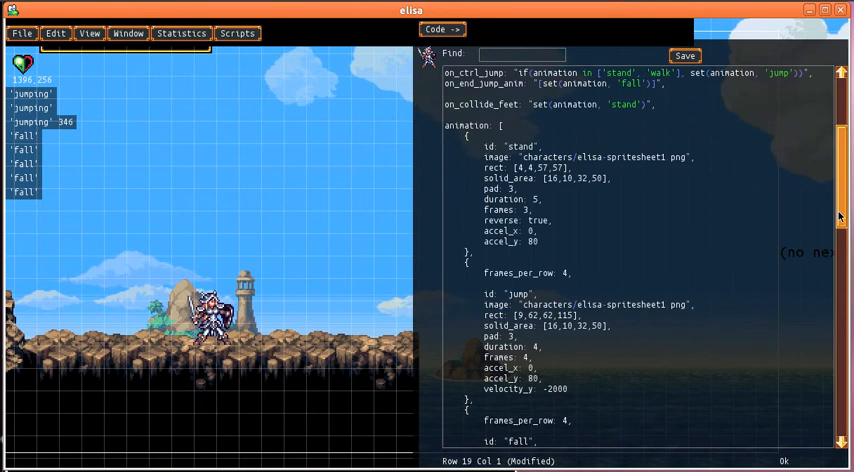
scroll("down", 3)
type("on_process_jump: \"if ctrl_jump")
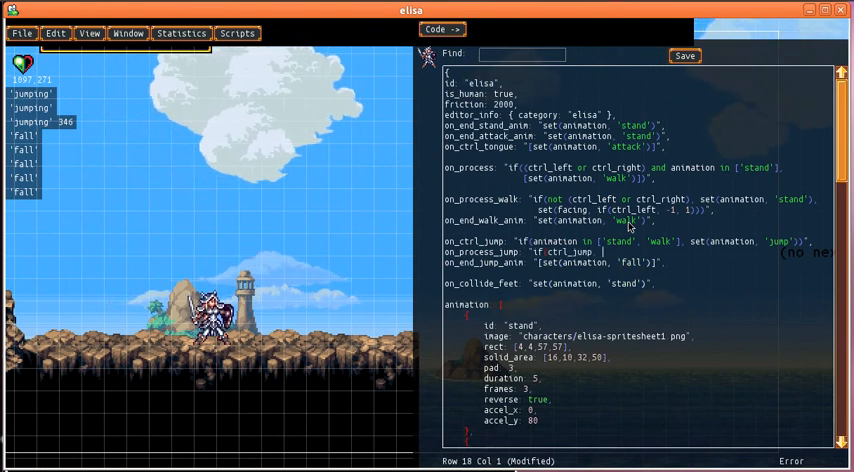
Step: Finish on_process_jump as if(ctrl_jump, add(velocity_y, -80)) and bracket on_process
type("add_velocity_y,")
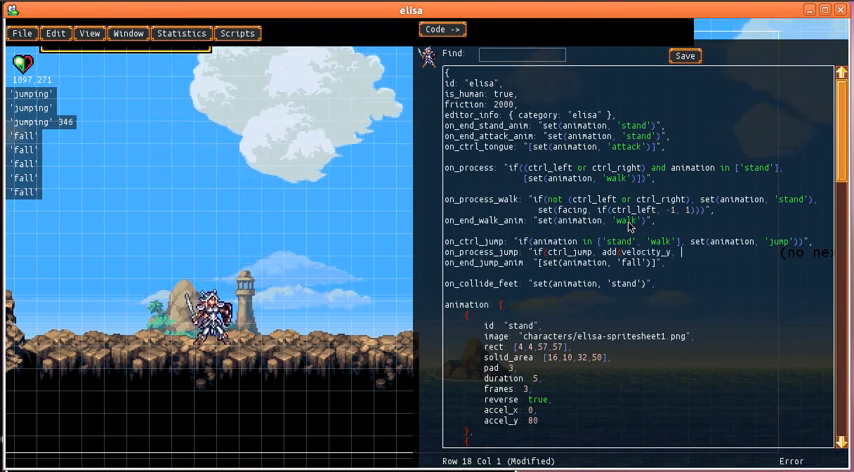
type("-50")
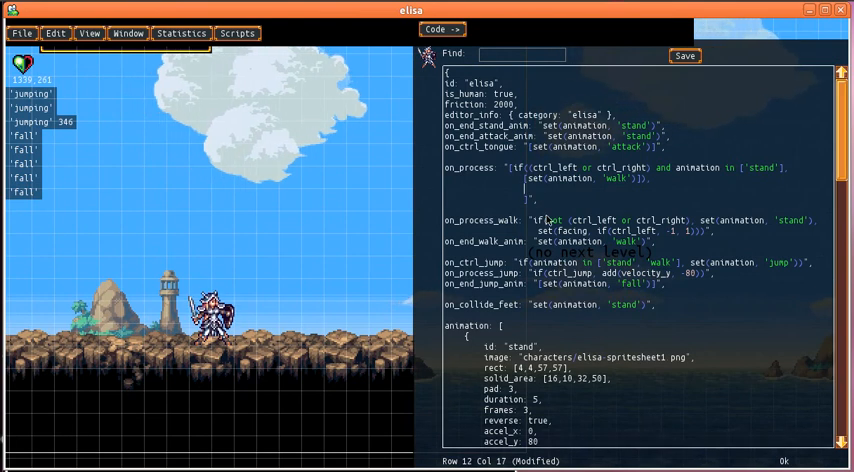
Step: Add an on_process condition for animation in ['jump', 'fall']
type("if(animation")
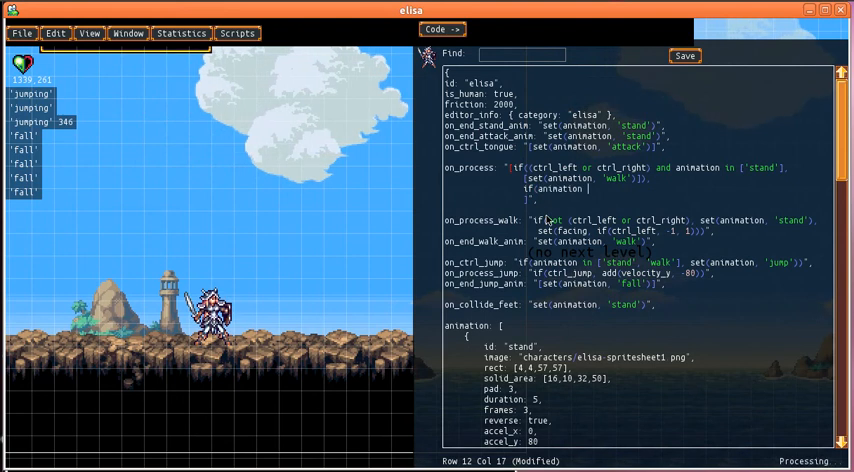
type("ju")
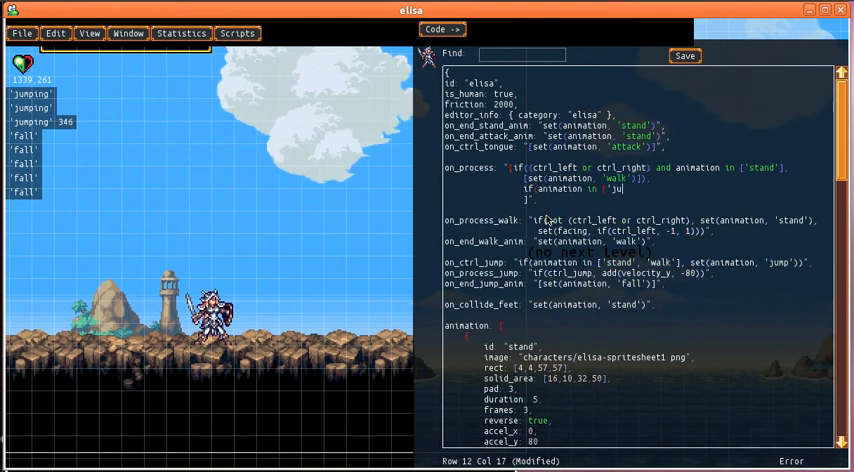
type("mp', '")
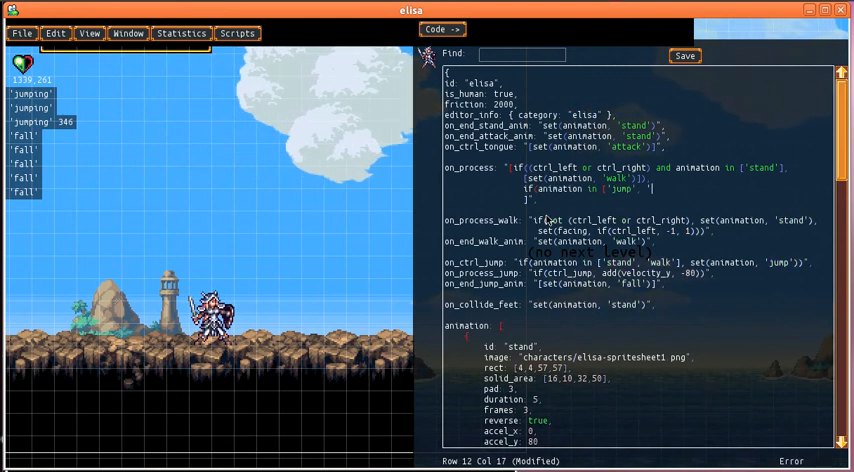
type("'fall'],")
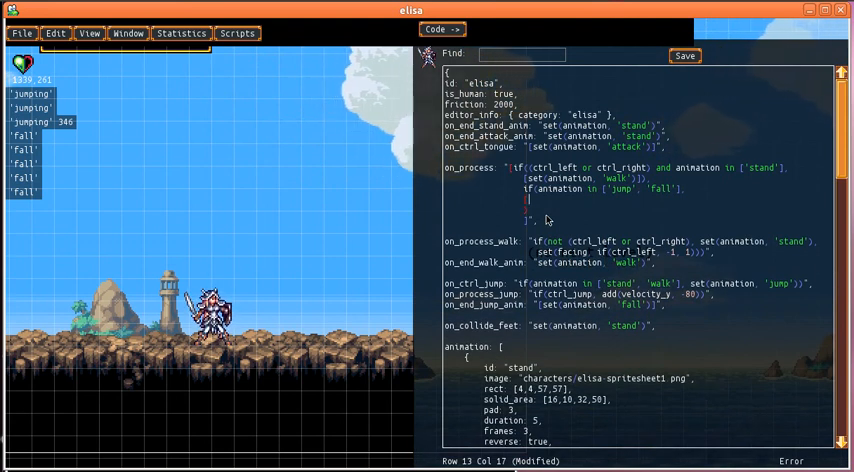
Step: Make ctrl_left set facing -1 and add velocity_x -50, then start the right branch
type("if(")
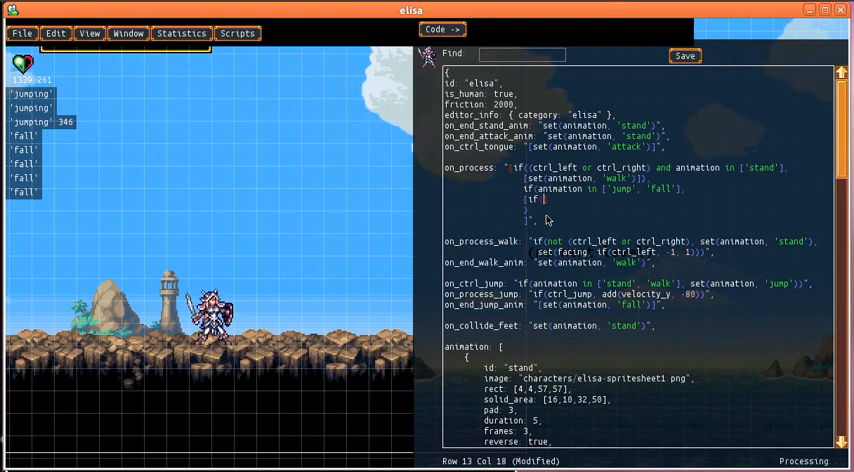
type("ctrl_left,")
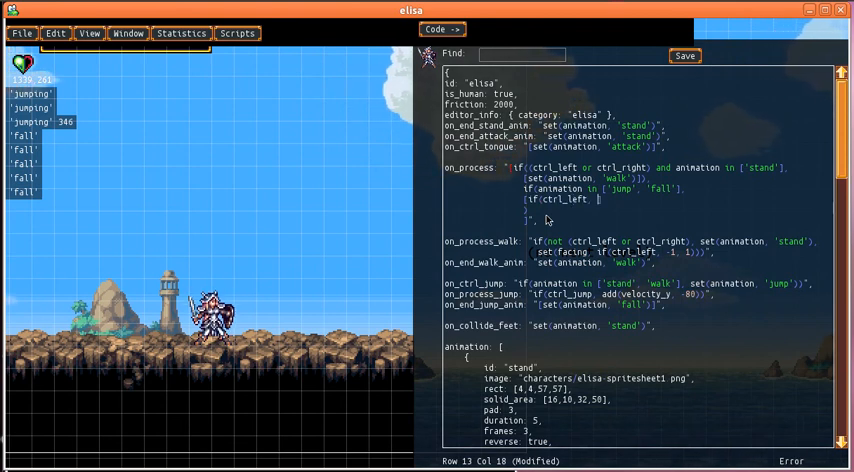
type("set(facing, -1),")
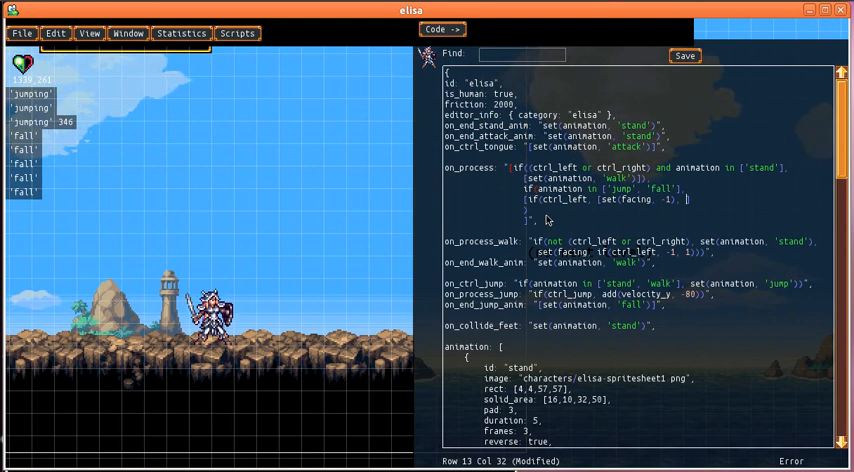
type("add(velocity_x, -50)]),")
type("if(ctrl_right, [set(facing, 1")
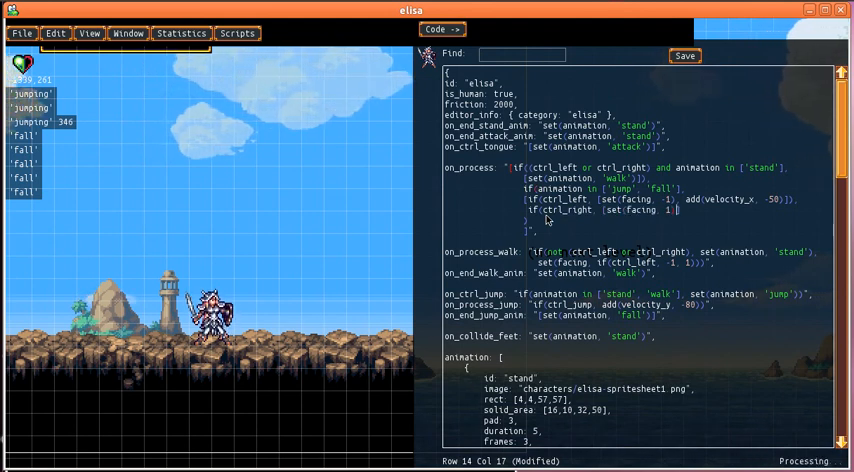
type("add(velo")
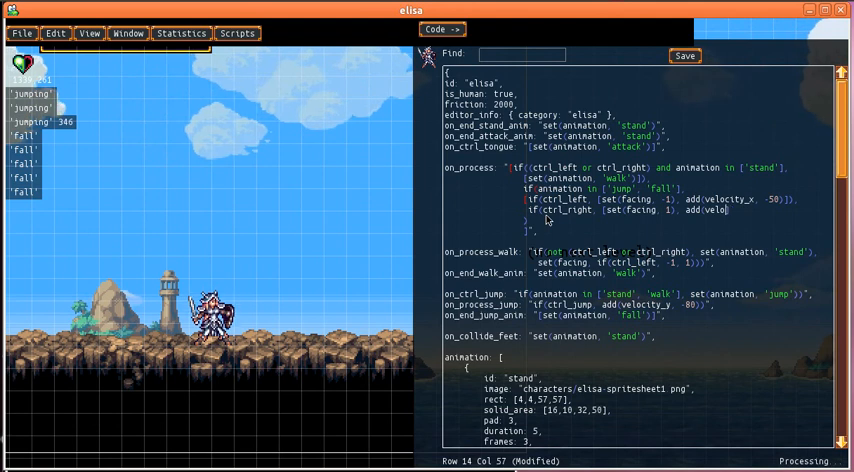